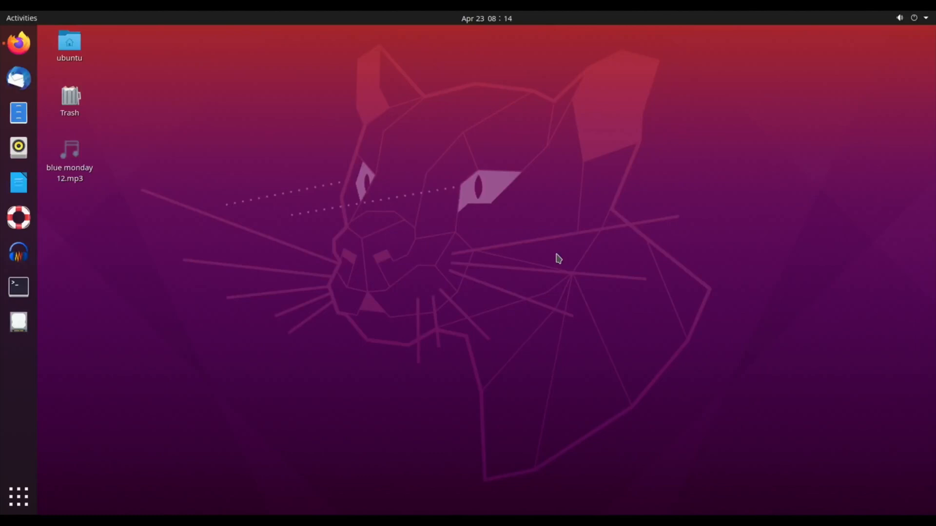
mouse_move(18, 44)
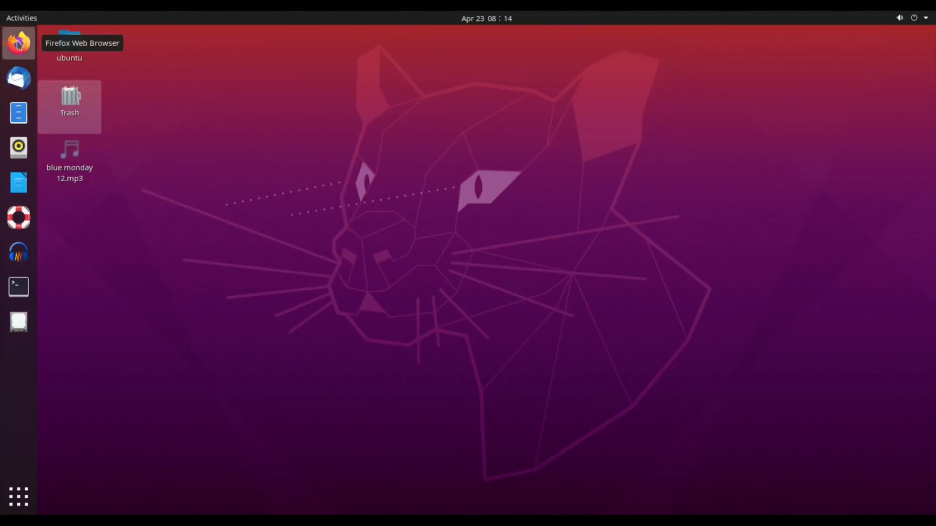
Step: Launch Firefox from the dock, restoring the Ubuntu Raspberry Pi install page
click(18, 42)
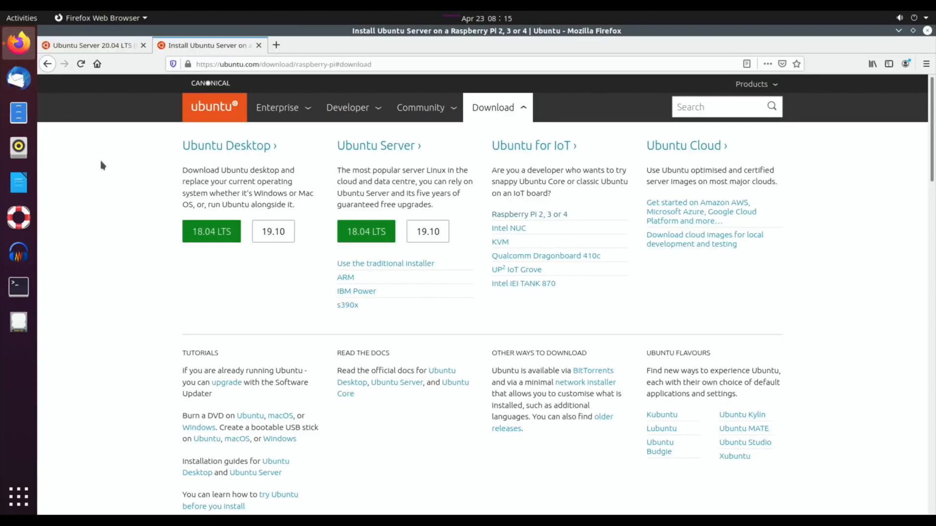
mouse_move(150, 290)
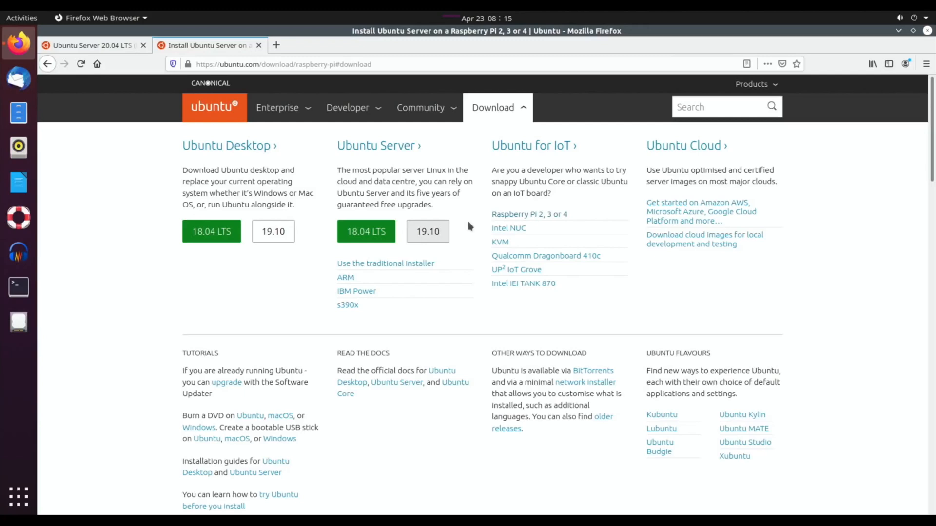
click(529, 215)
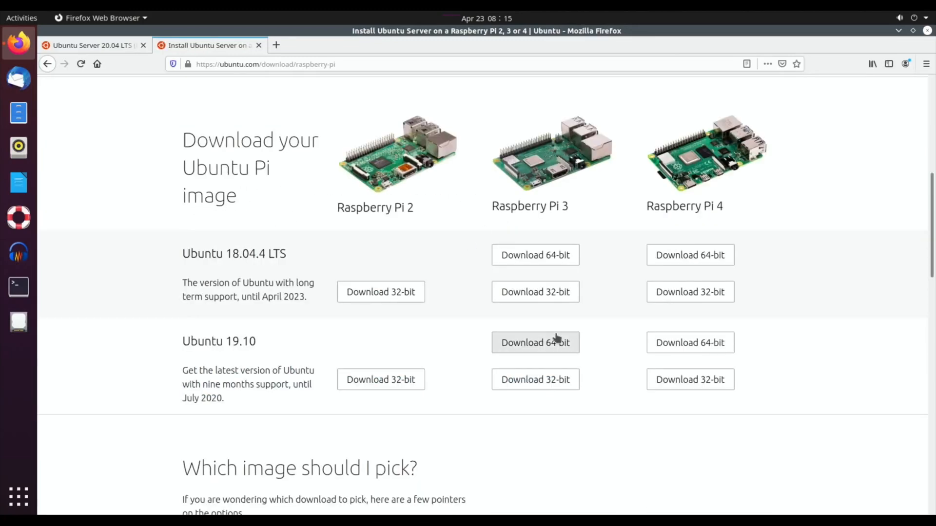
mouse_move(228, 357)
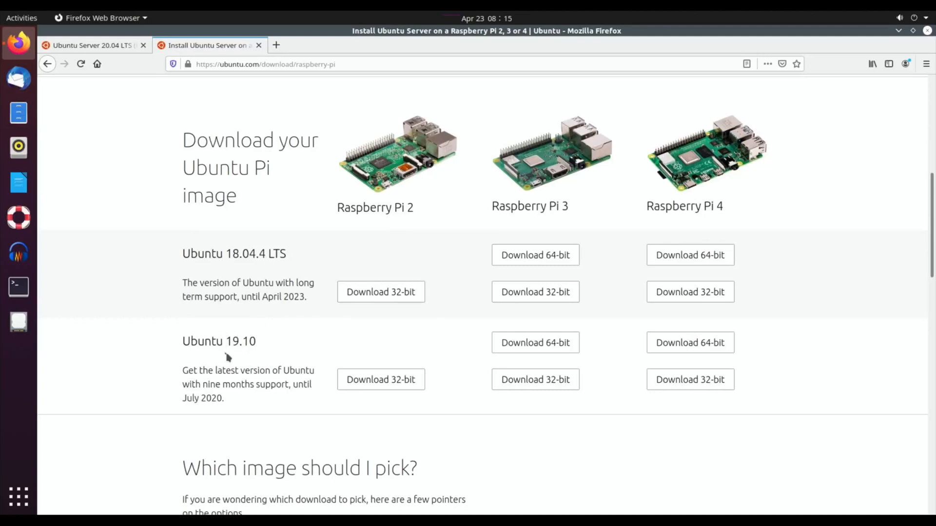
mouse_move(384, 327)
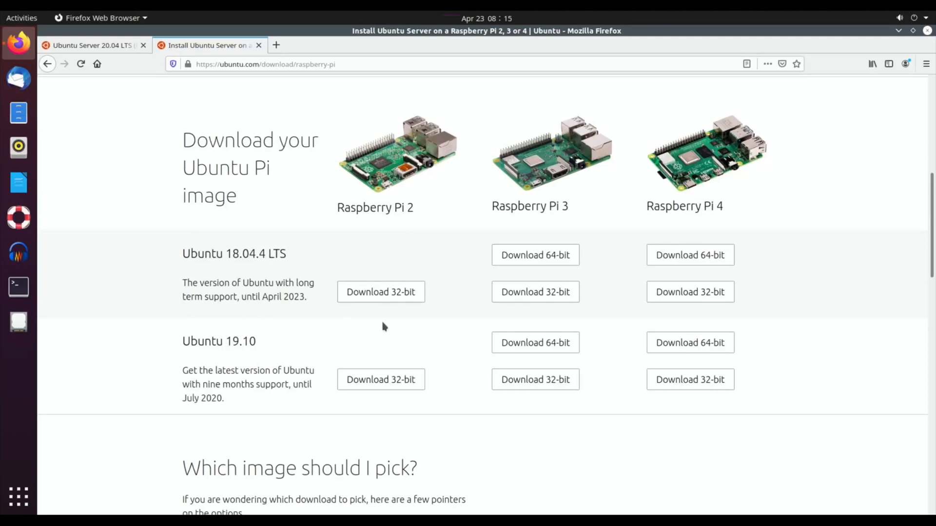
mouse_move(421, 331)
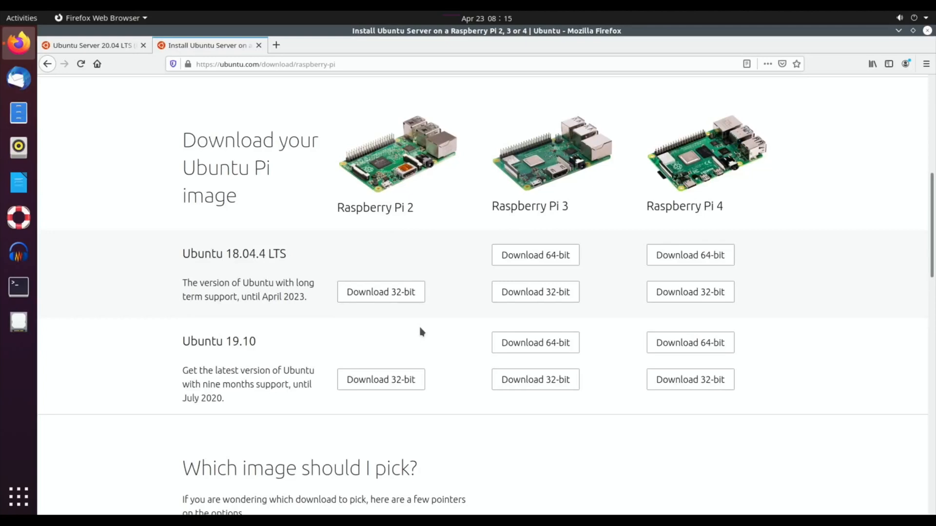
mouse_move(157, 184)
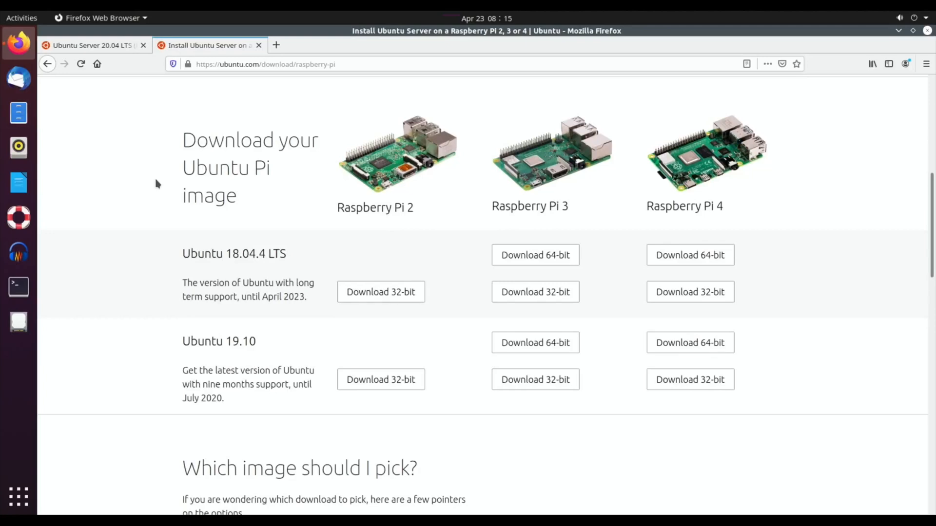
scroll(down, 3)
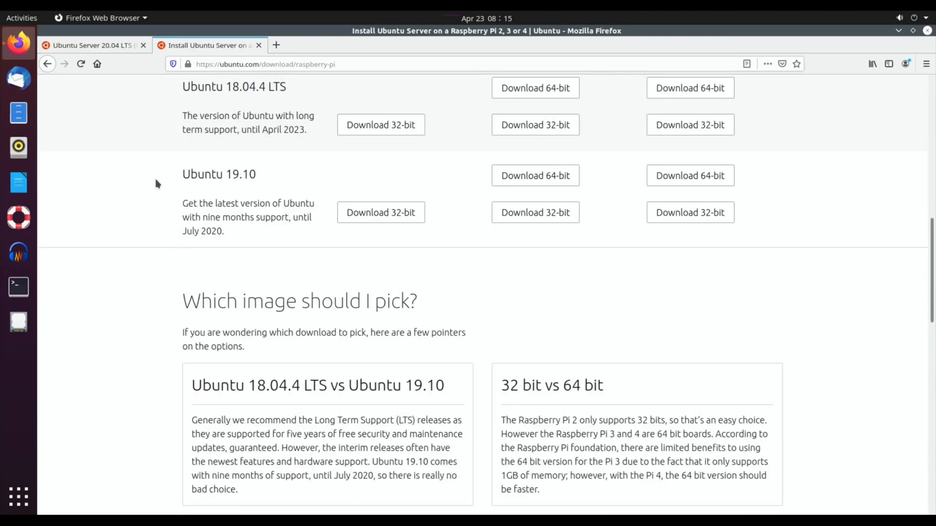
scroll(up, 3)
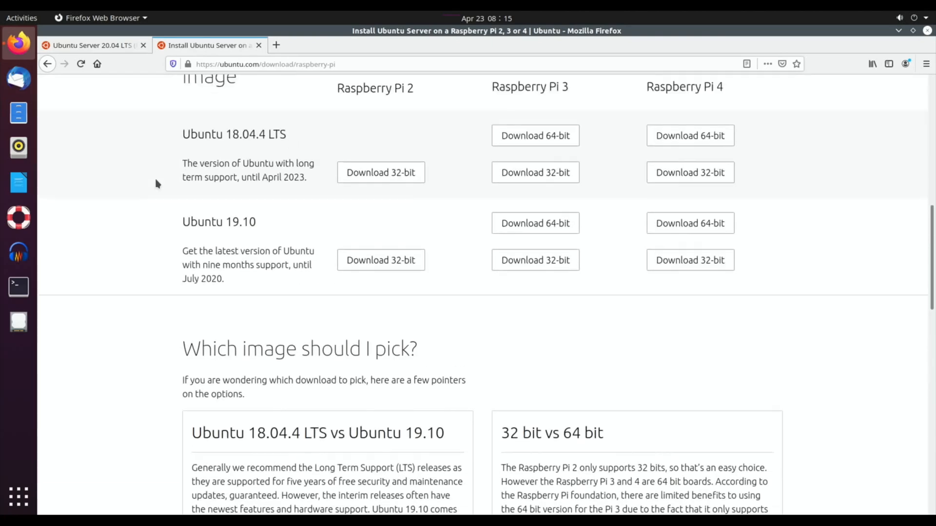
scroll(up, 3)
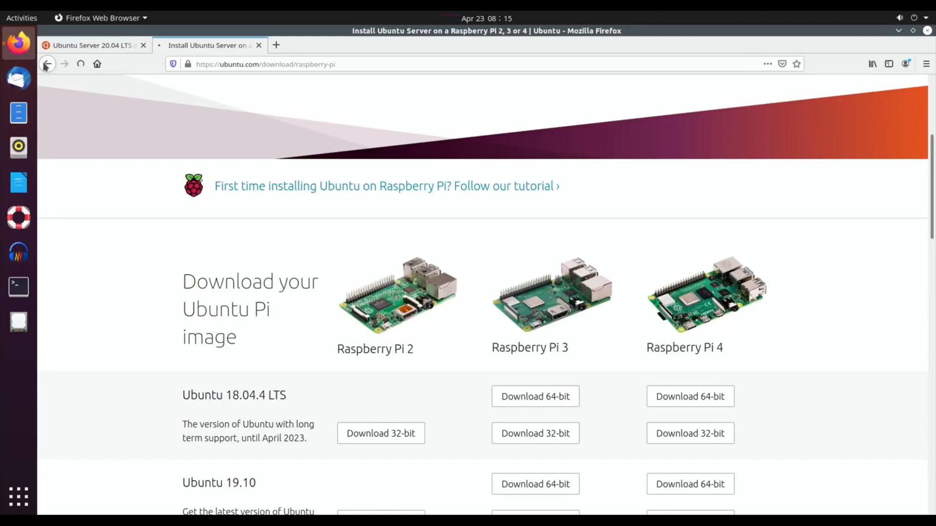
click(47, 64)
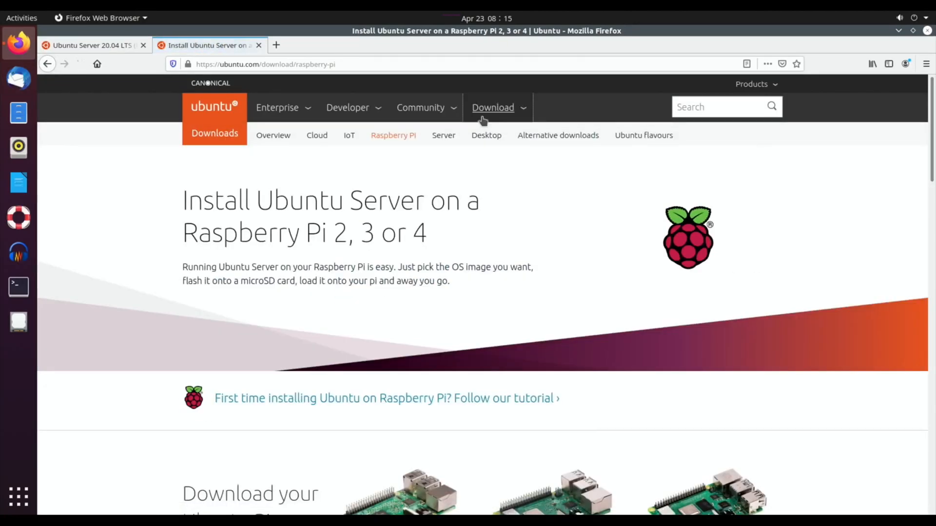
click(494, 107)
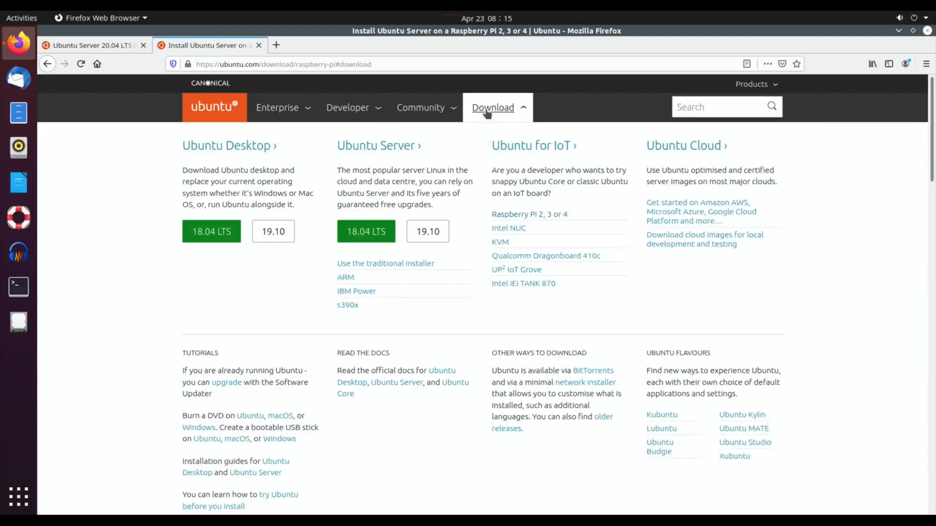
mouse_move(306, 287)
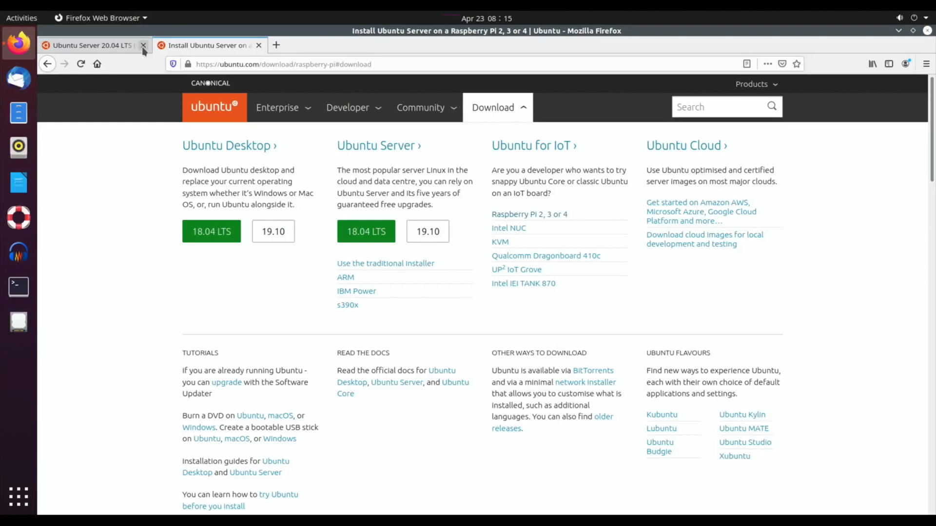
Step: Switch to the Ubuntu Server 20.04 LTS daily build tab on cdimage.ubuntu.com
click(90, 45)
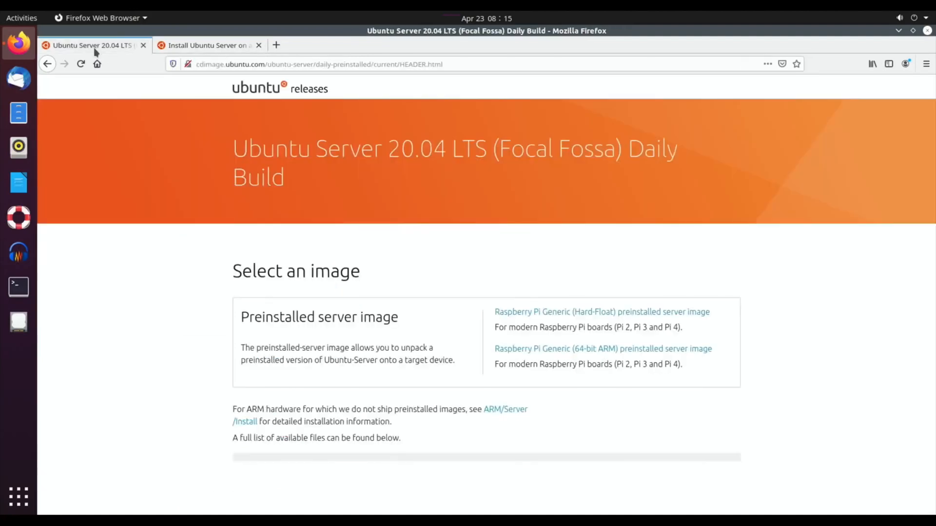
mouse_move(207, 183)
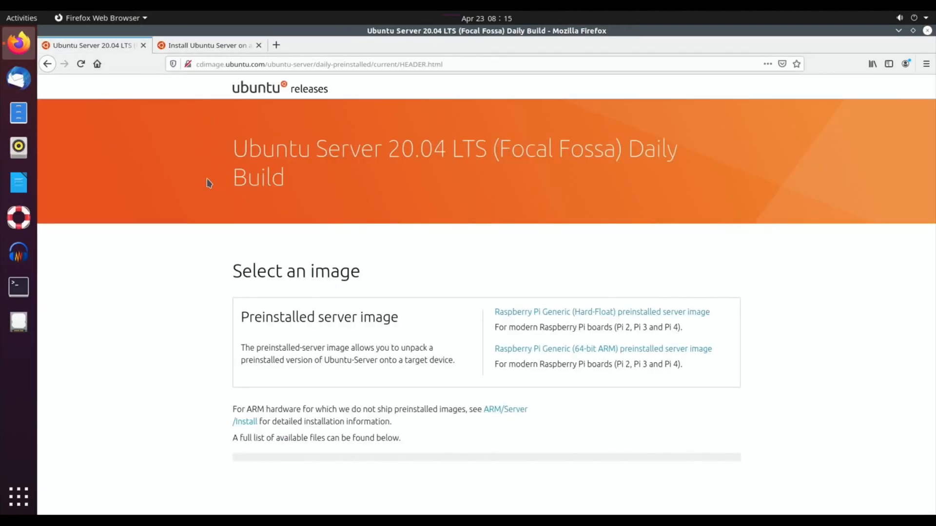
mouse_move(636, 192)
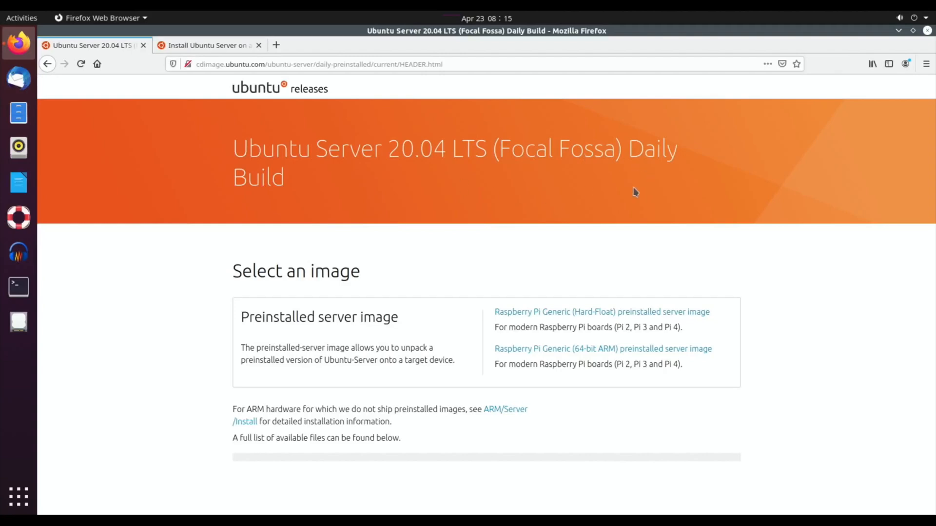
mouse_move(464, 185)
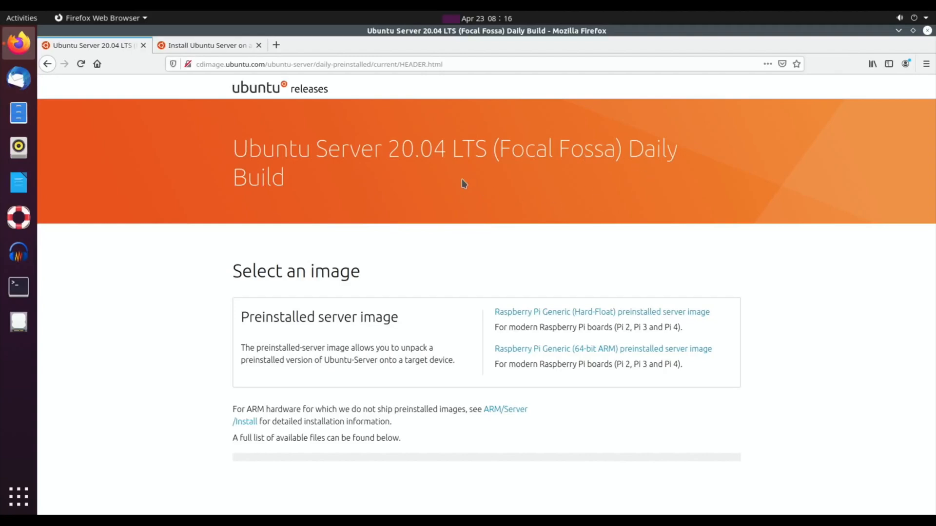
mouse_move(552, 283)
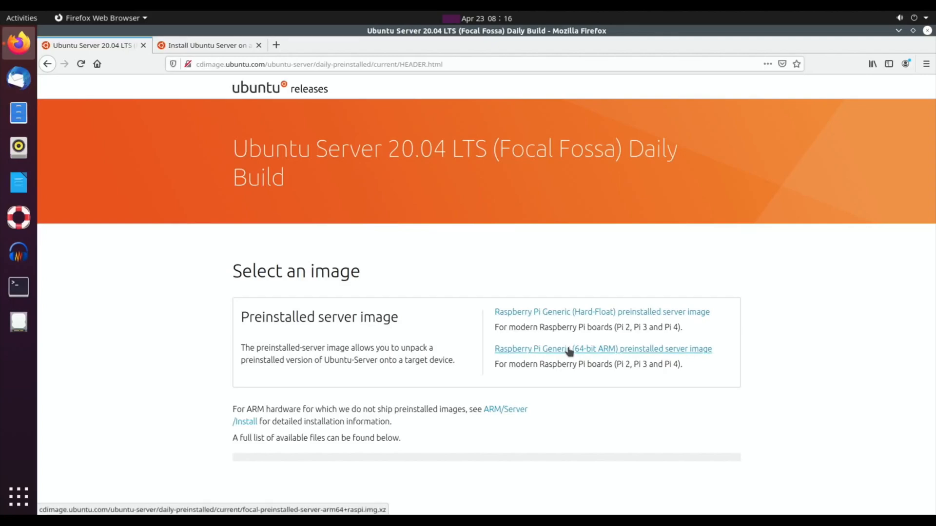
mouse_move(899, 33)
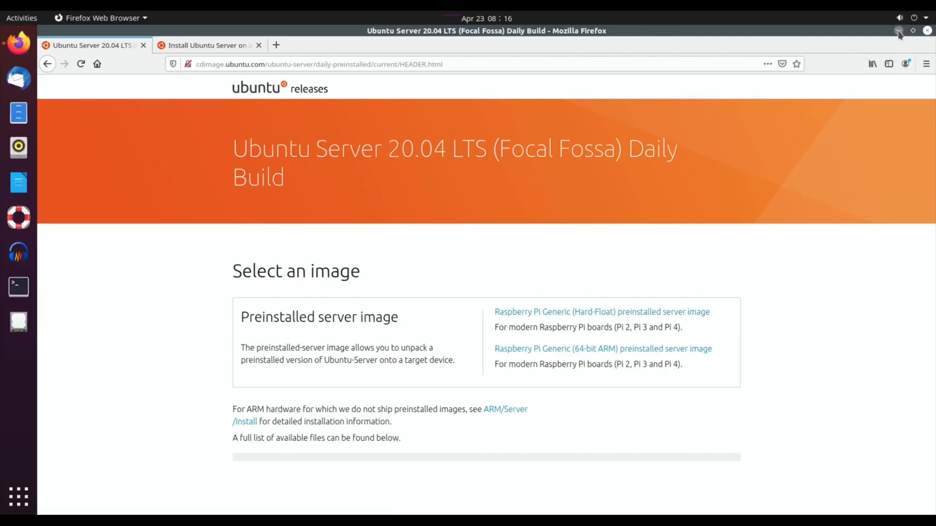
Step: Minimize Firefox to reveal the Settings About panel reporting Ubuntu 20.04 LTS, 64-bit
click(927, 30)
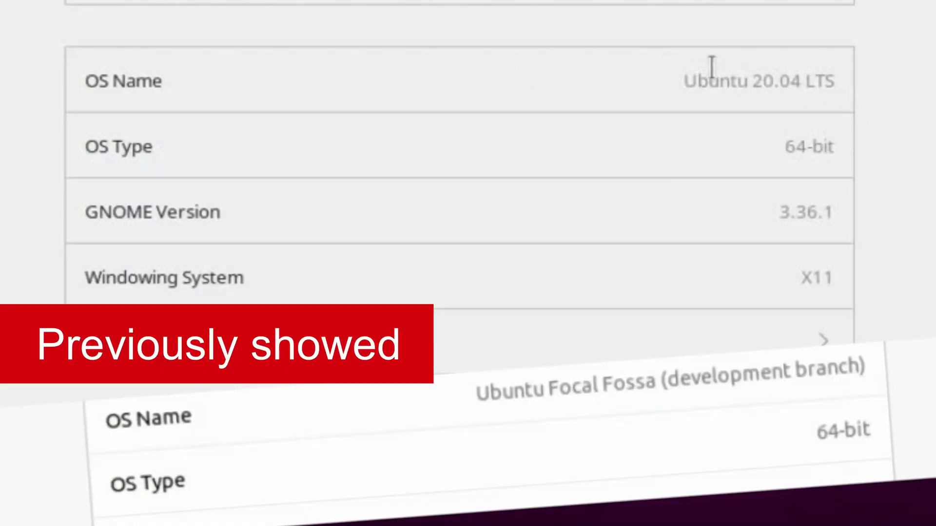
mouse_move(601, 133)
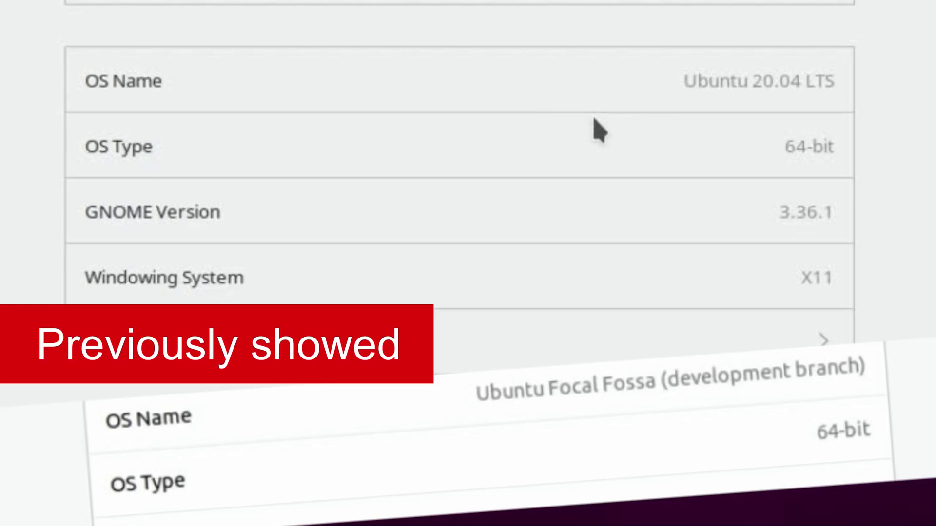
mouse_move(785, 105)
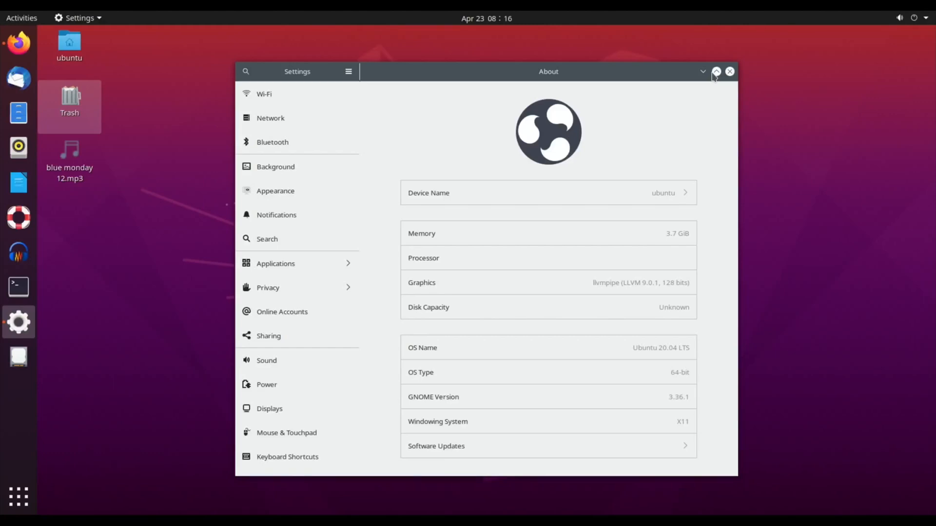
mouse_move(18, 43)
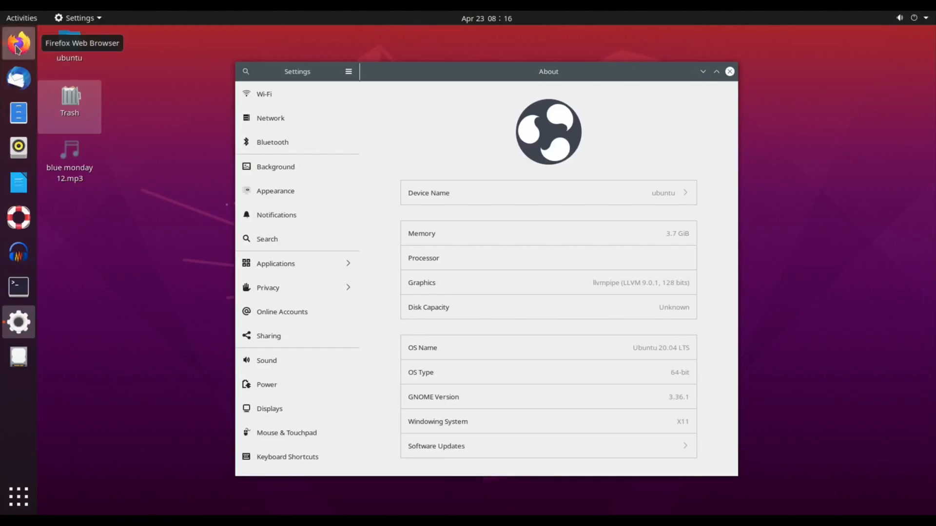
Step: Restore Firefox, close the install page tab and enter 'youtube' in the address bar
click(17, 43)
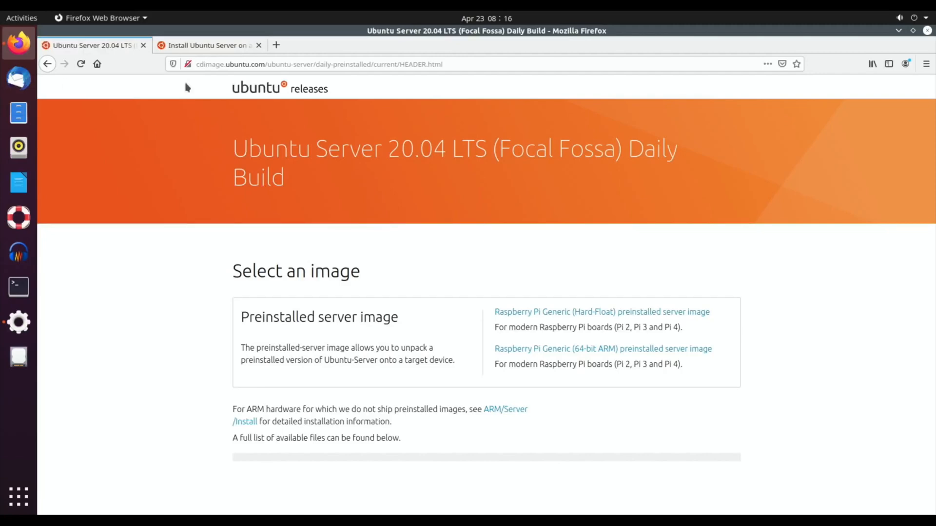
click(257, 45)
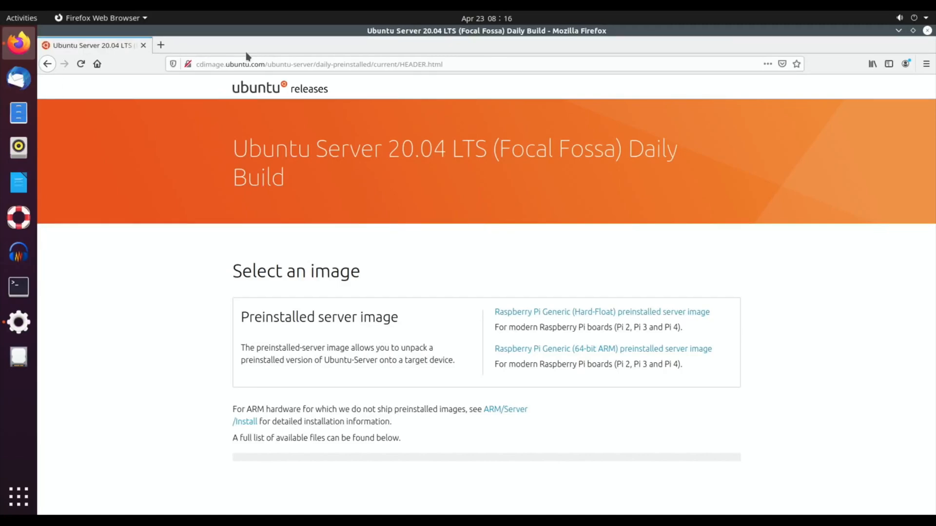
click(318, 64)
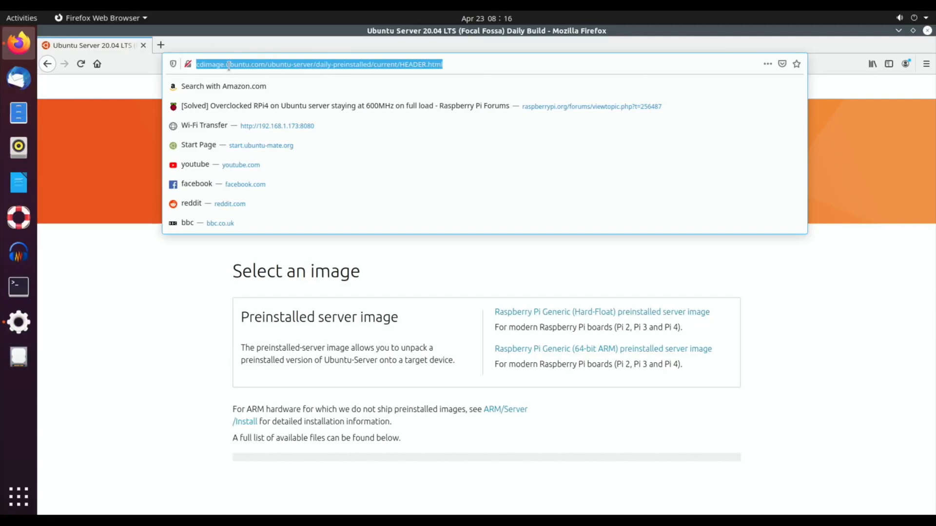
text(youtube.com/results?search_query=tearing+raspberry+pi+4)
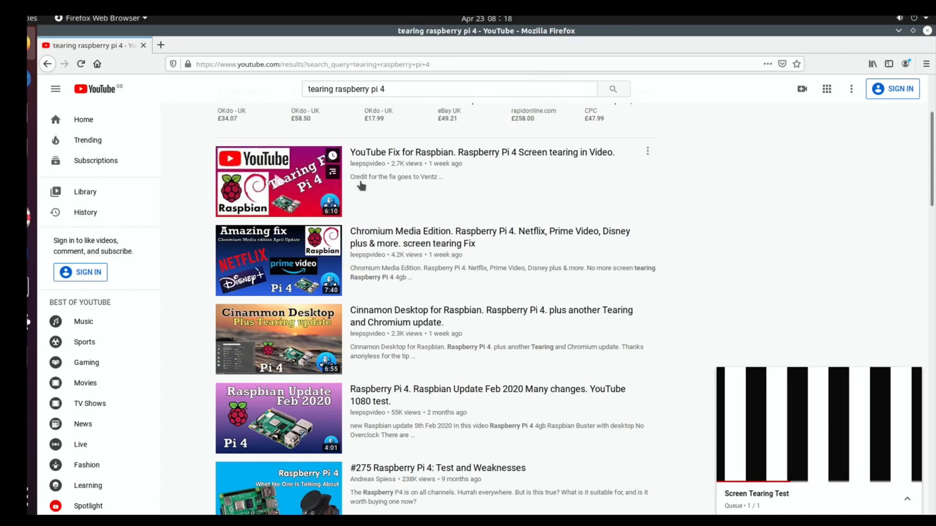
mouse_move(469, 206)
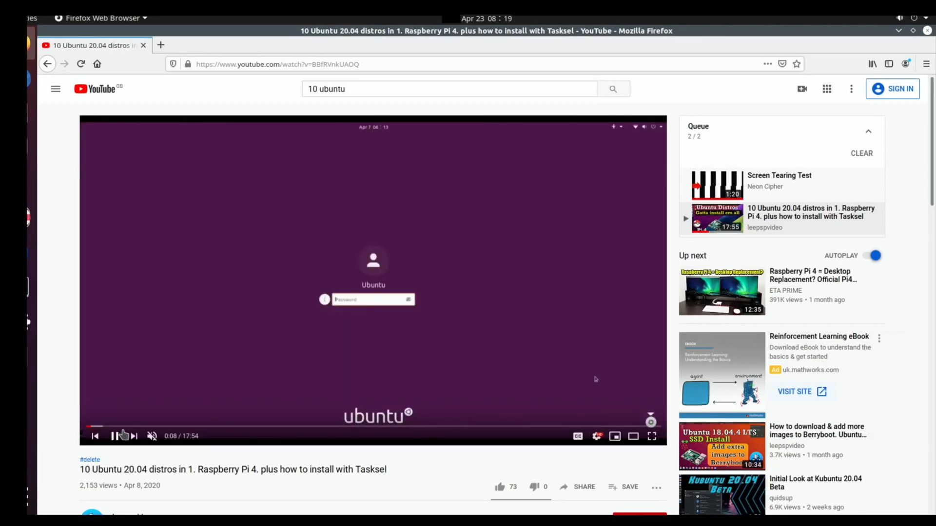
Step: Pause the Ubuntu distros video, minimize Firefox and go to Network in Settings
click(113, 436)
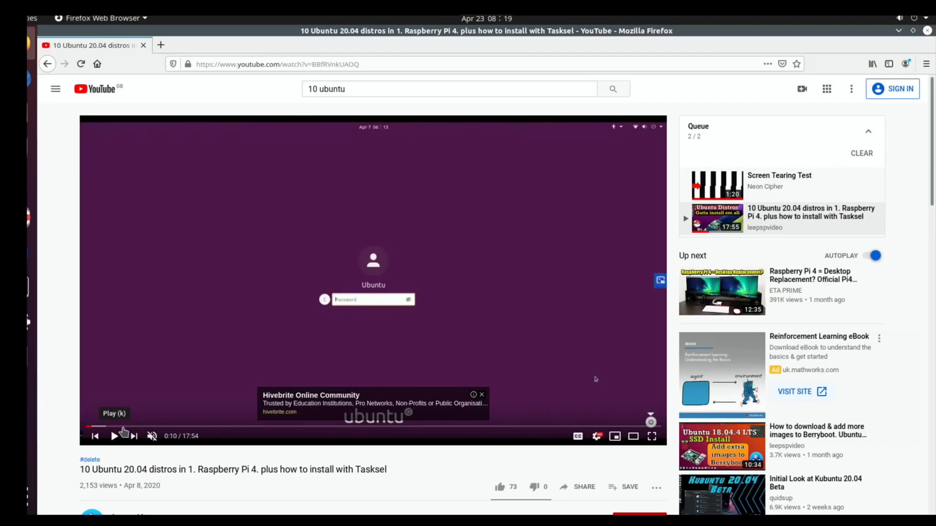
click(126, 427)
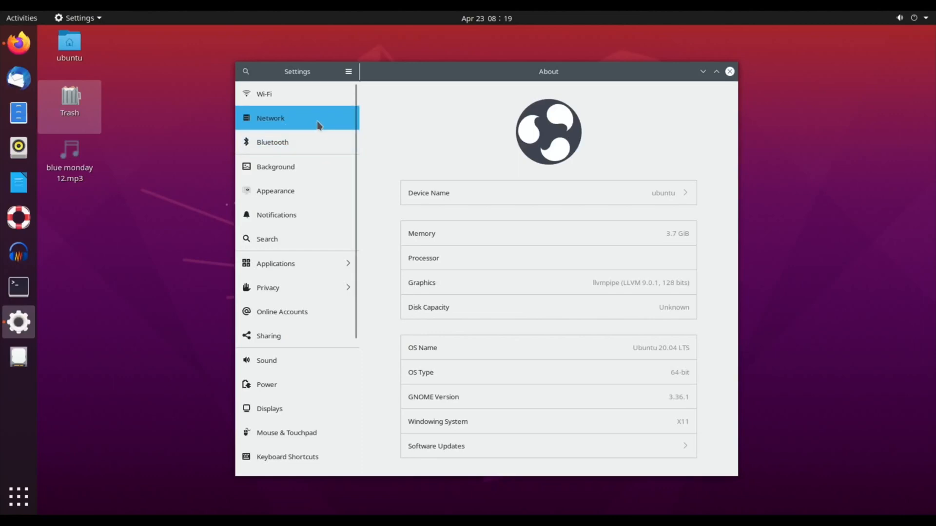
click(730, 71)
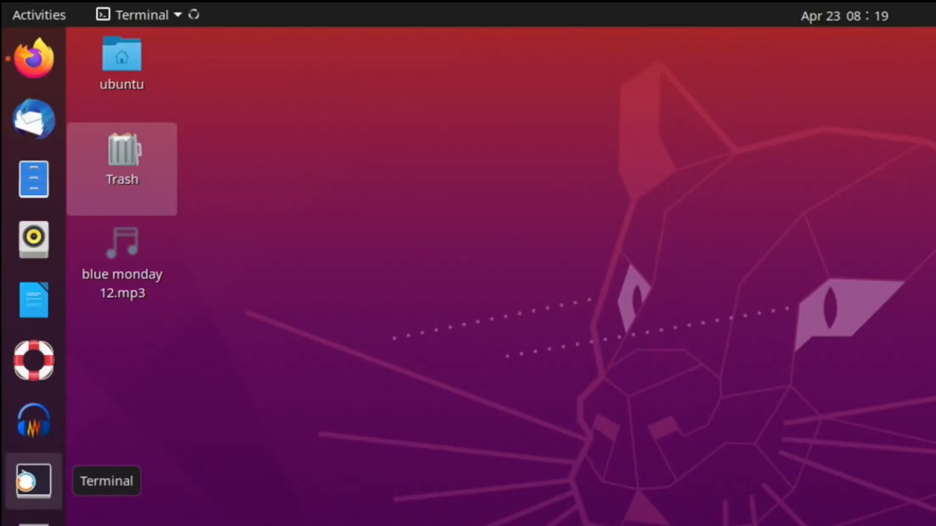
Step: Launch a Terminal window from the dock
click(33, 481)
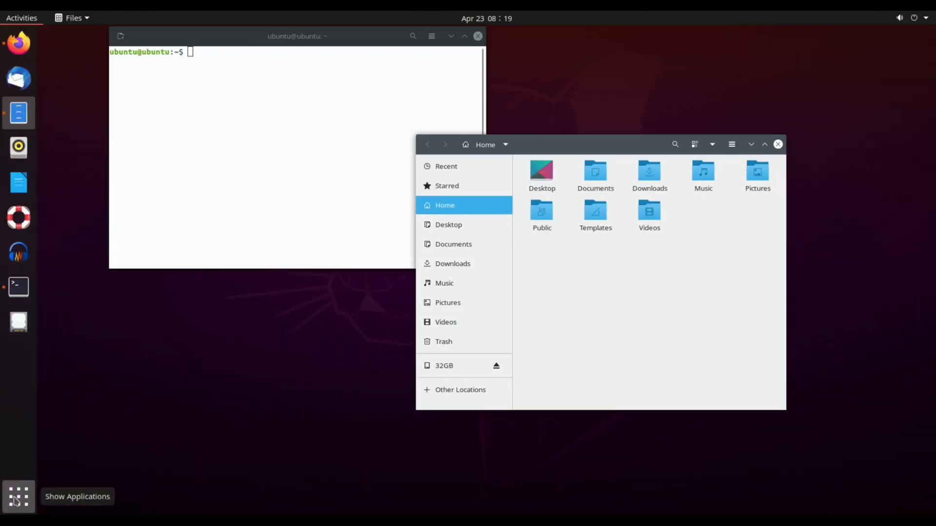
Step: Search the Show Applications grid for 'term' to list the installed terminal programs
click(18, 496)
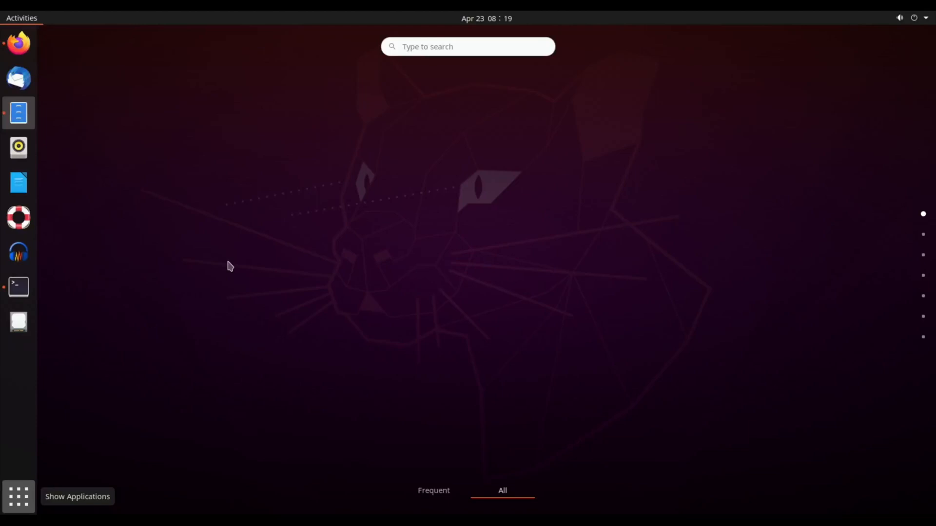
click(17, 497)
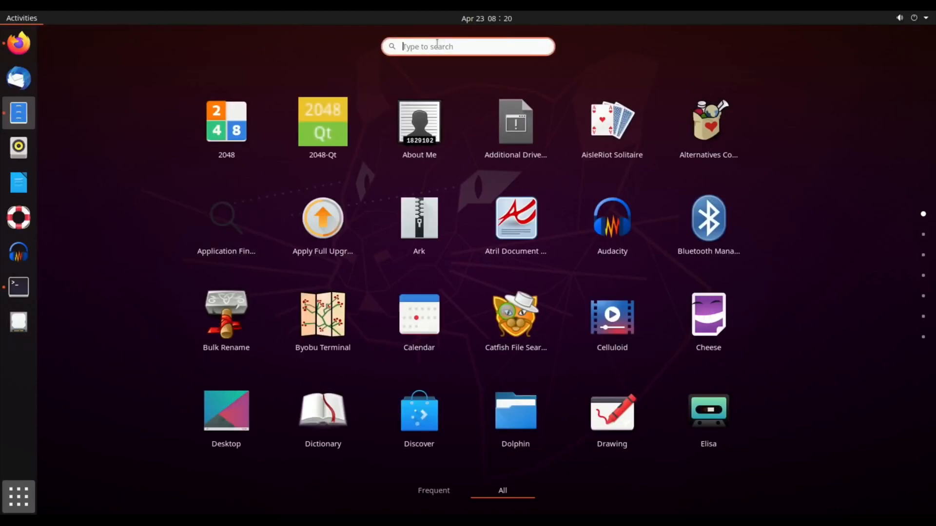
text(t)
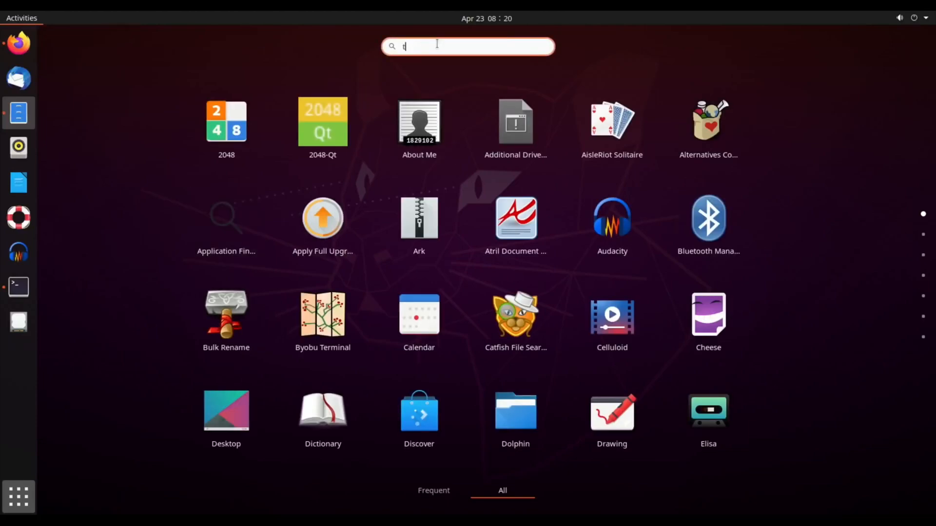
text(erm)
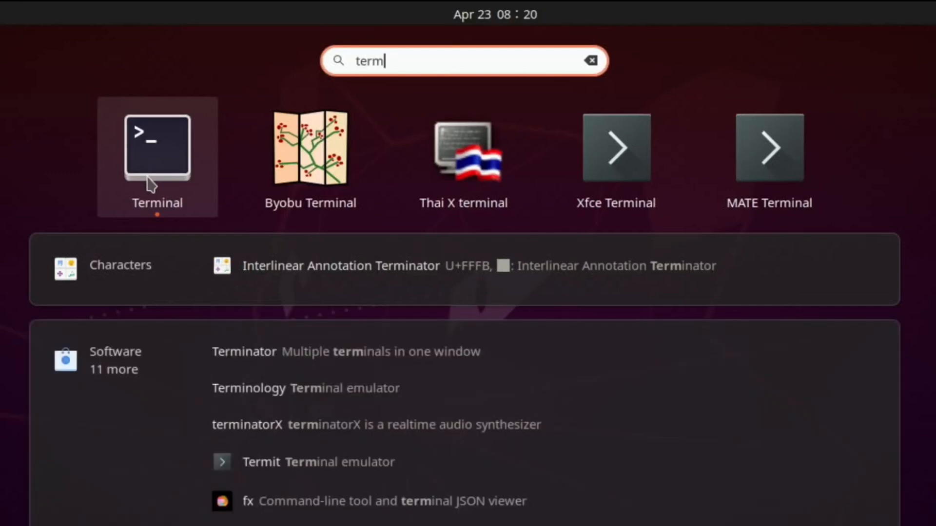
mouse_move(328, 195)
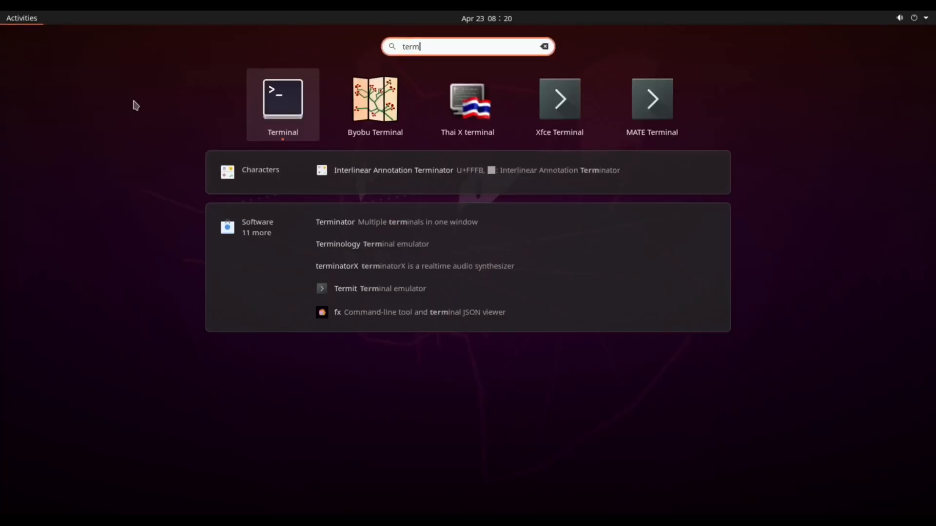
Step: Launch Settings from the system menu and visit its Search, Background and Appearance pages
click(913, 18)
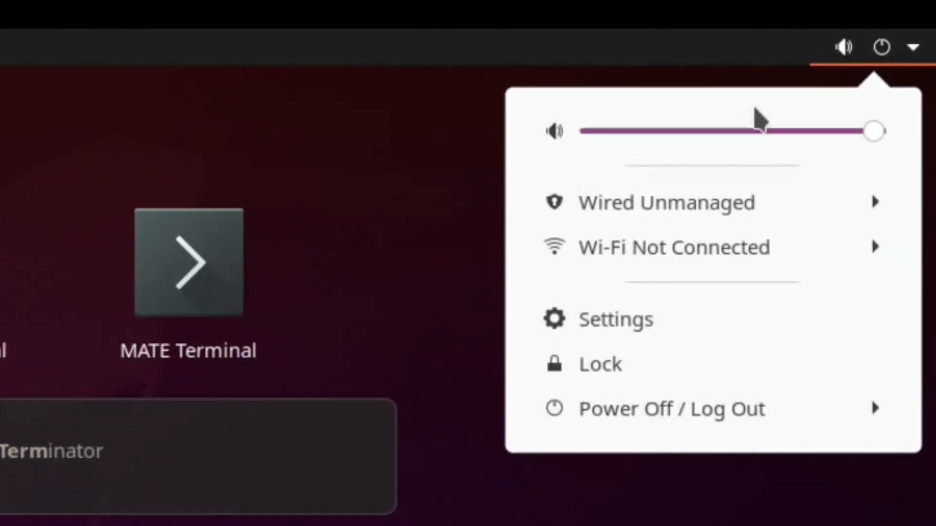
mouse_move(919, 57)
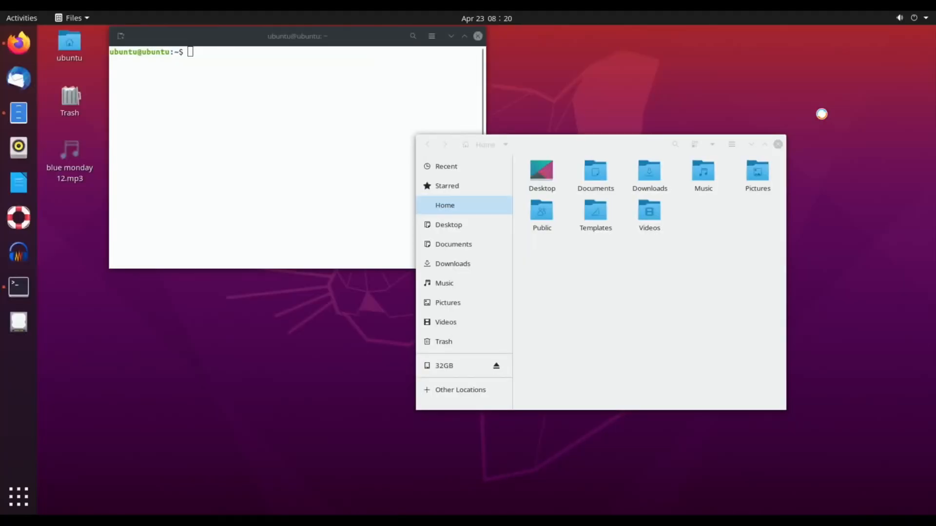
click(18, 322)
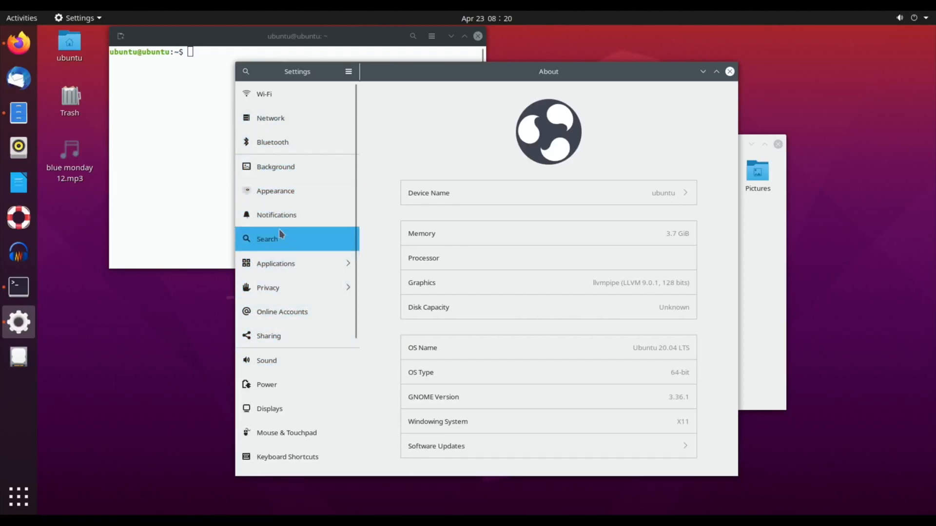
click(267, 239)
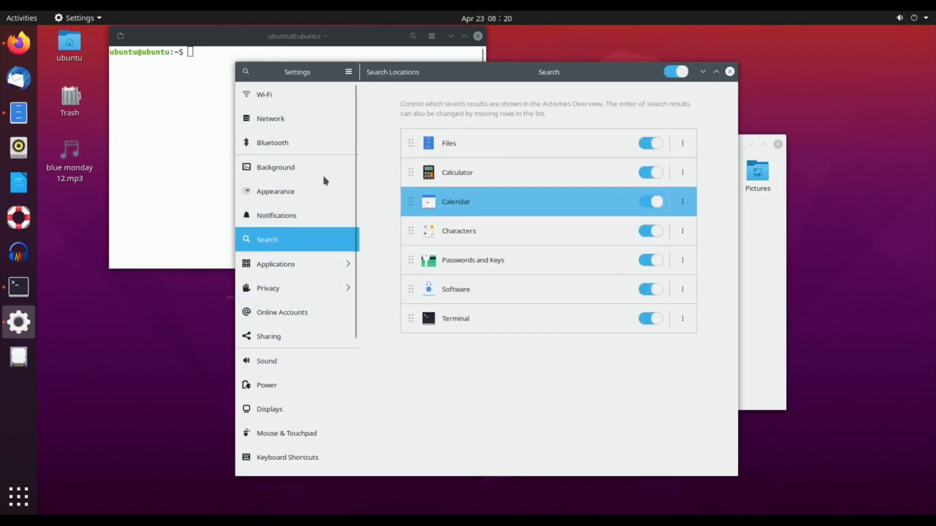
click(275, 167)
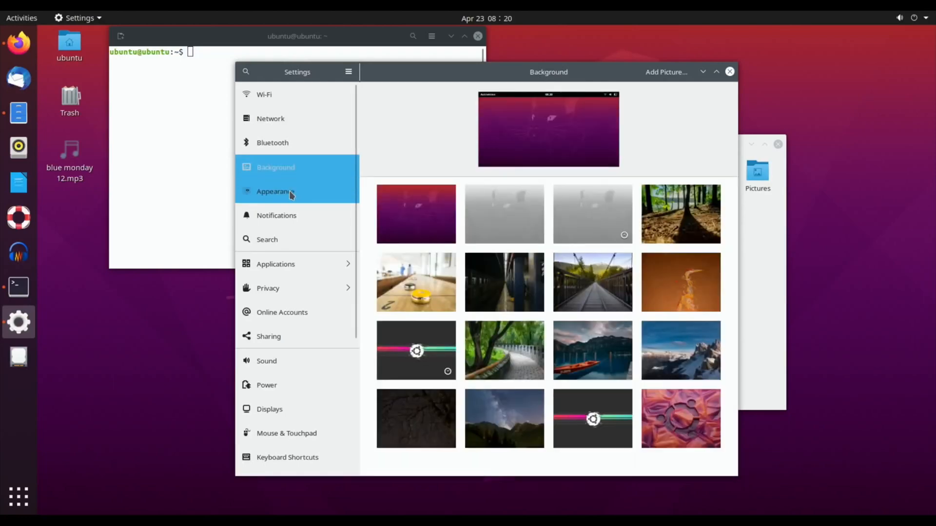
click(264, 95)
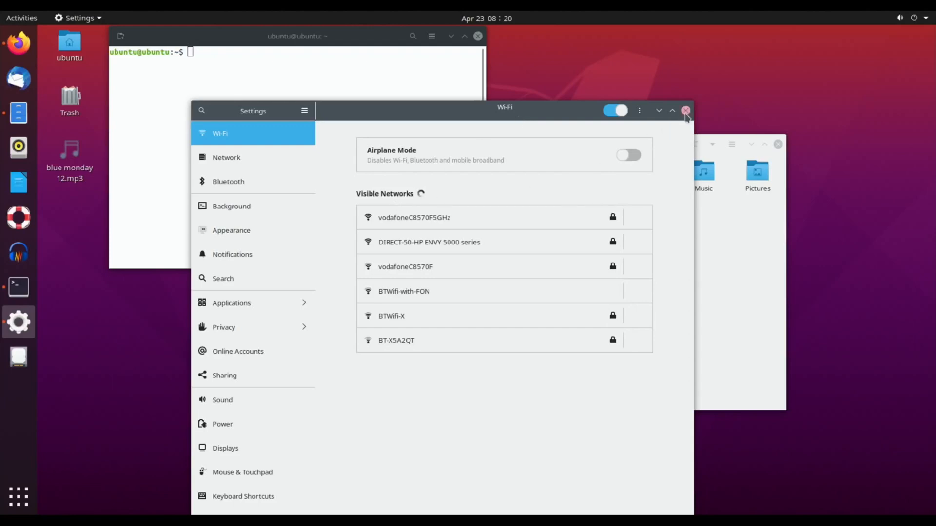
Step: Close Settings and show the Download menu on the ubuntu.com home tab
click(685, 110)
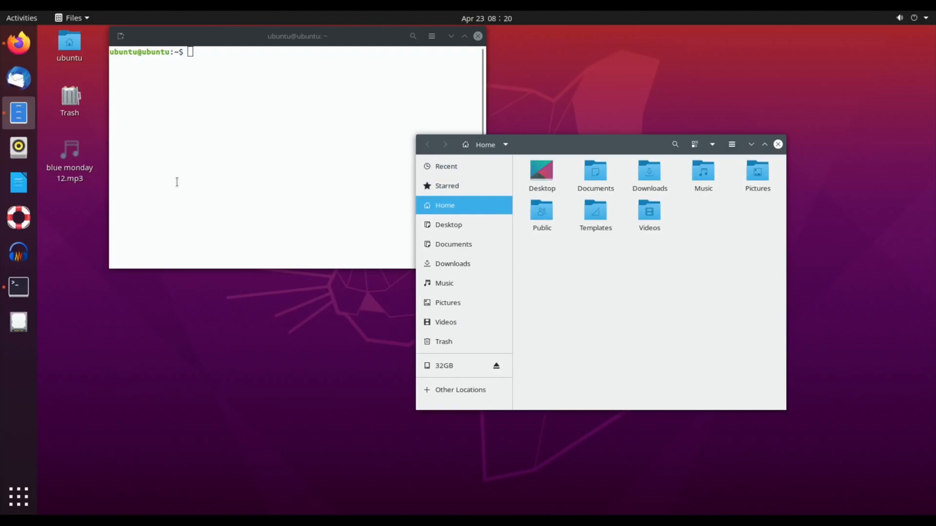
mouse_move(156, 343)
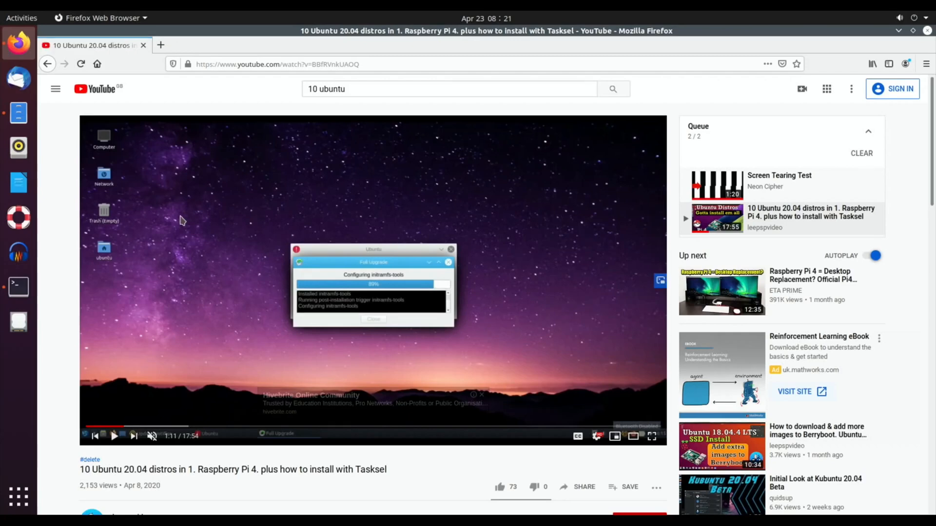
click(208, 45)
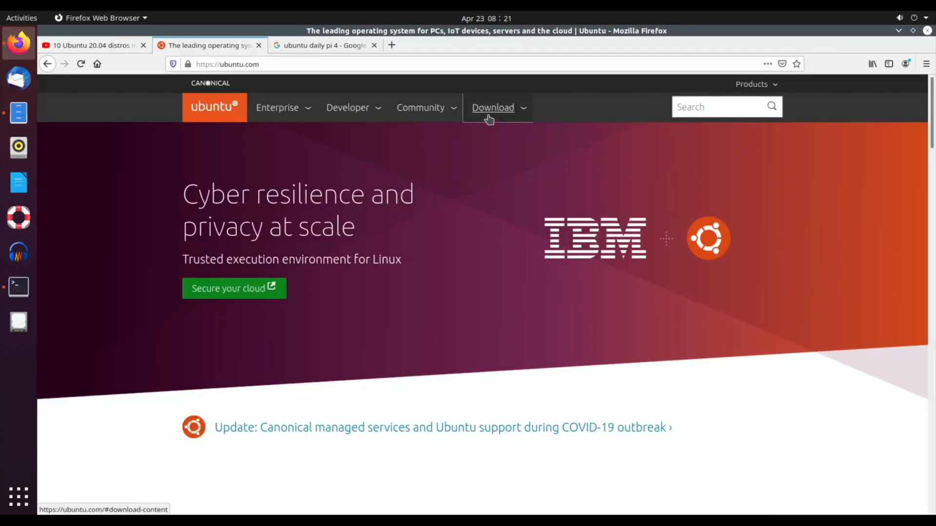
click(492, 107)
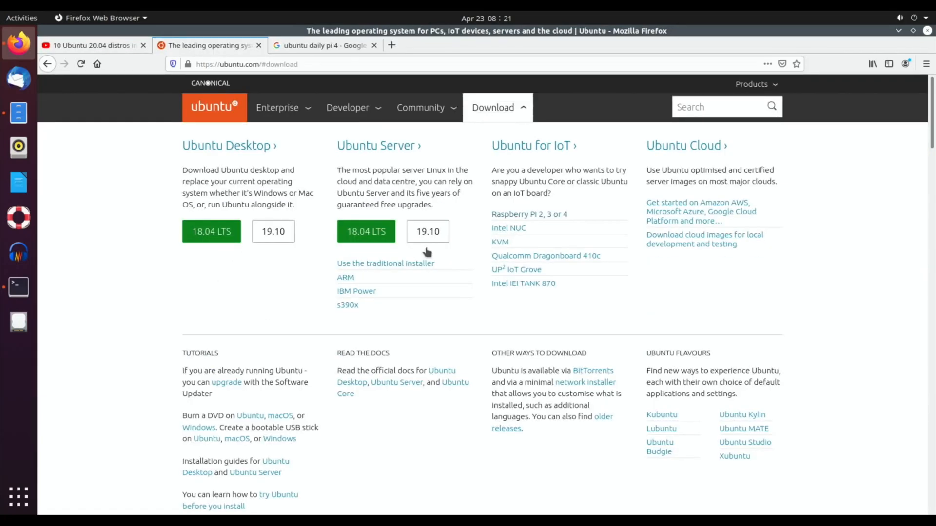
mouse_move(524, 214)
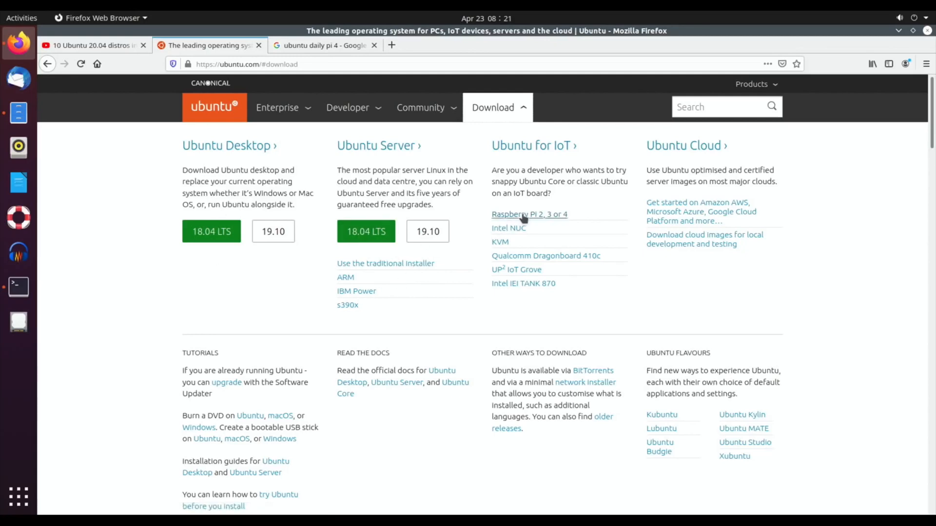
Step: Go to the Raspberry Pi 2, 3 or 4 download page, then the 'ubuntu daily pi 4' Google results tab
click(528, 215)
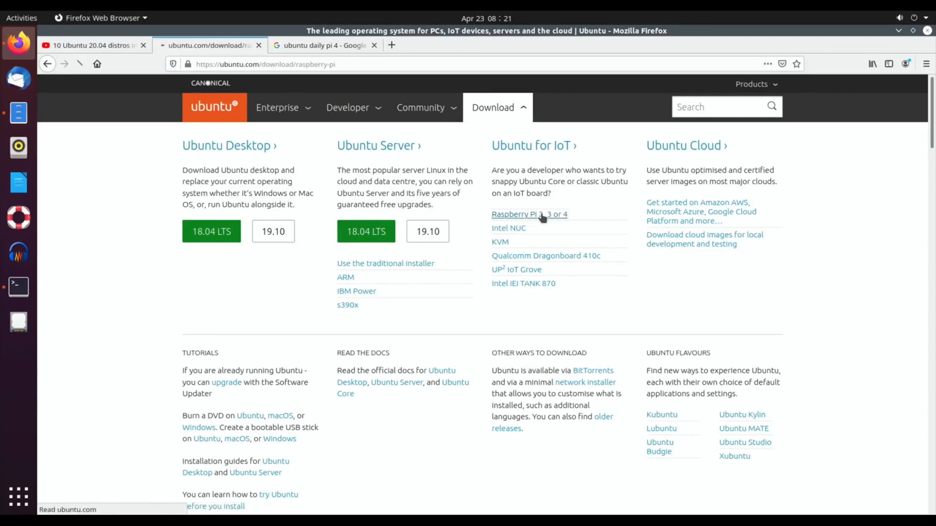
click(528, 215)
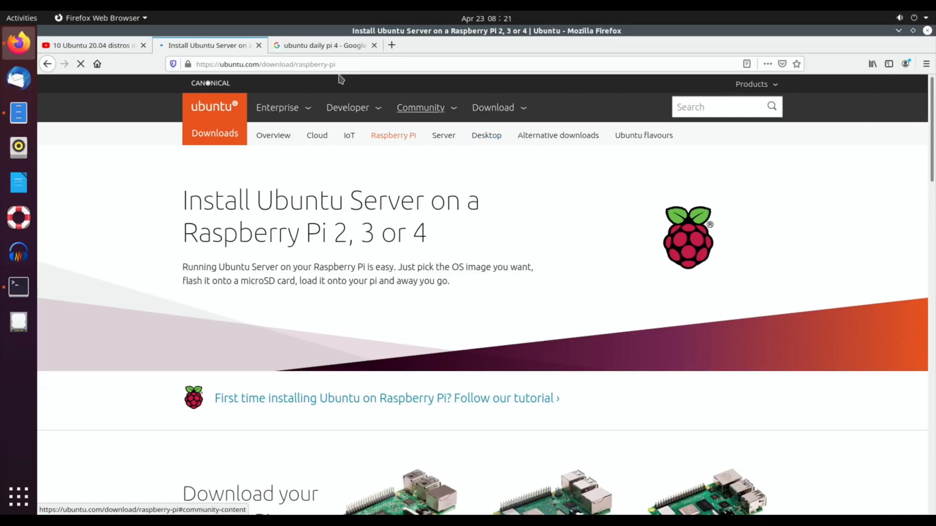
click(323, 44)
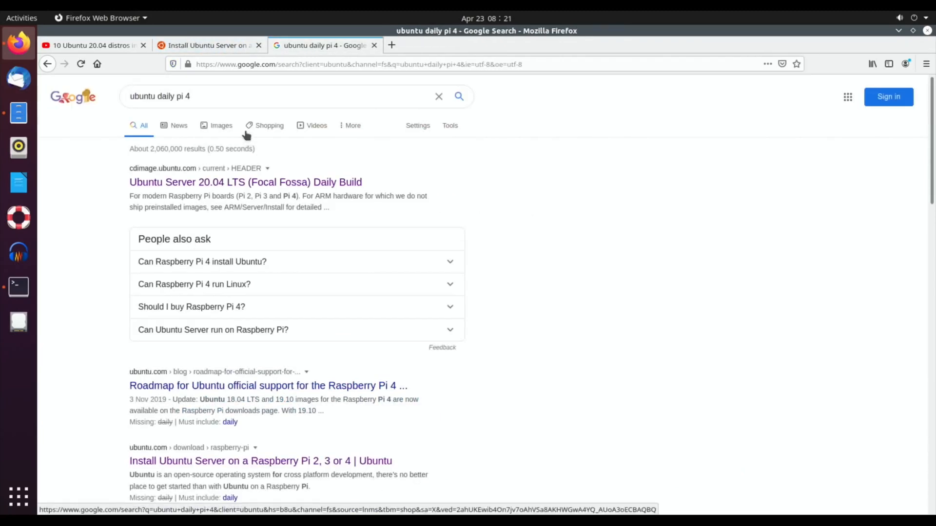
Step: Follow the Ubuntu Server 20.04 LTS Daily Build result, then enter 'sudo apt upgrade' in Terminal
click(245, 183)
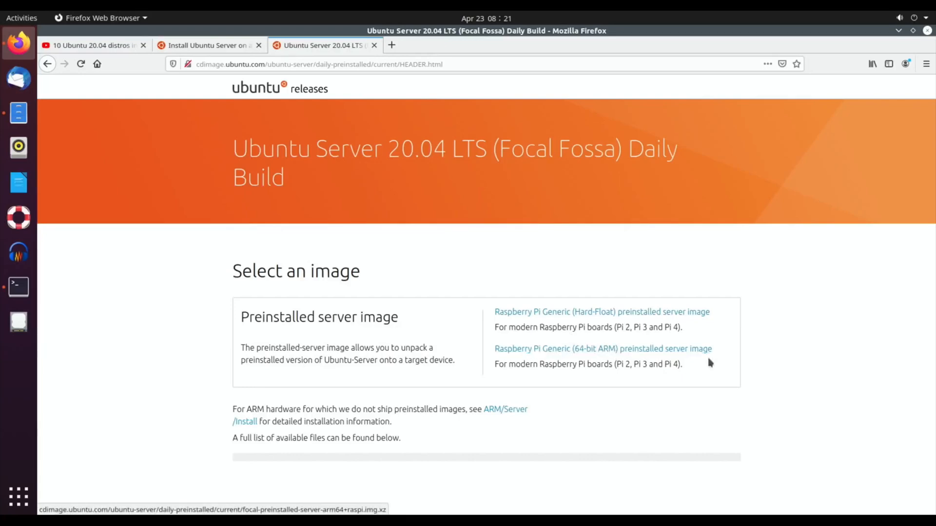
mouse_move(360, 362)
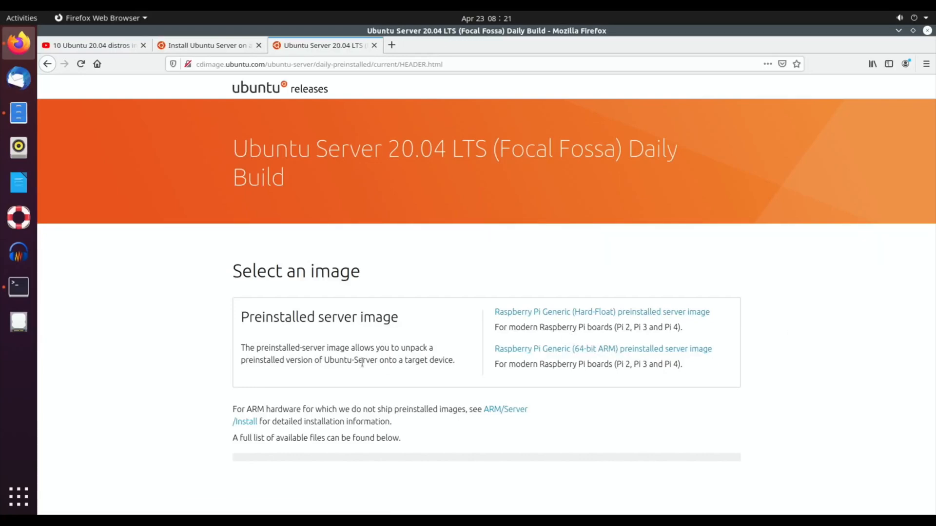
click(17, 287)
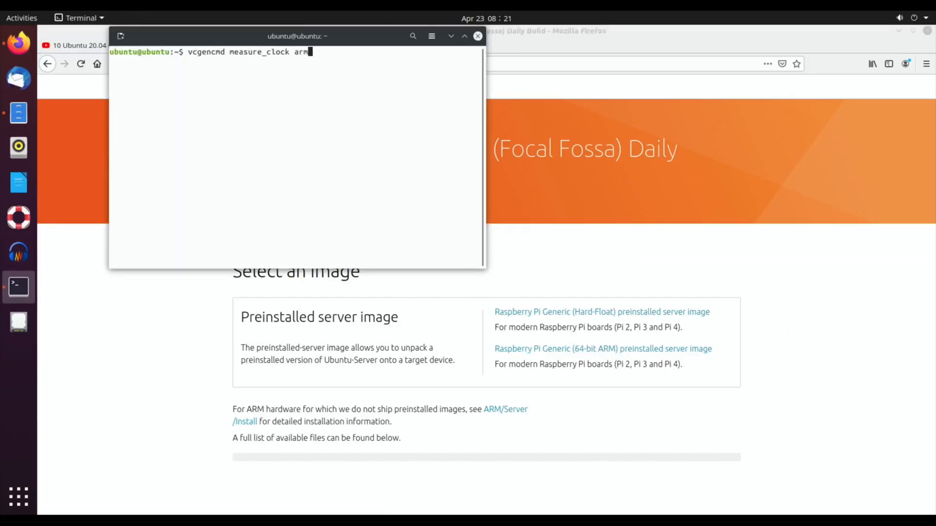
text(sudo apt upgrade)
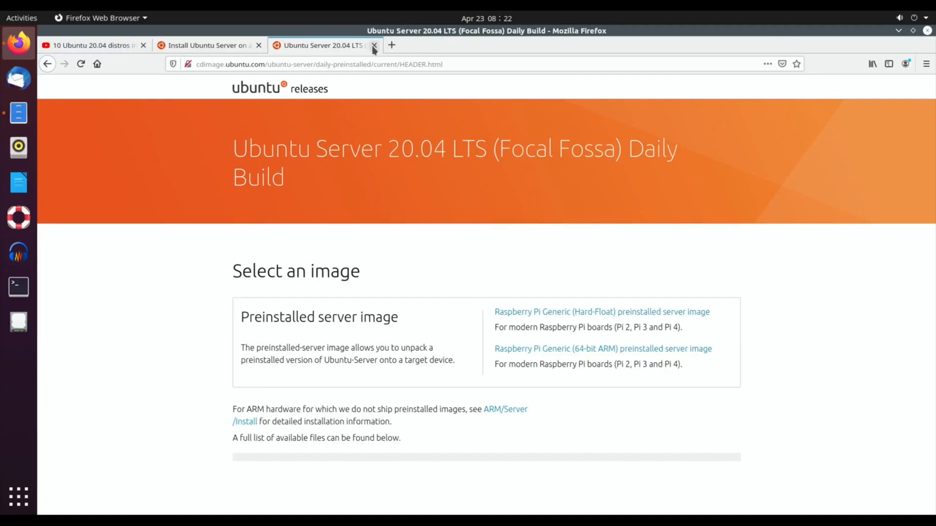
Step: Close the Daily Build and Raspberry Pi install tabs, leaving the Home folder showing
click(375, 45)
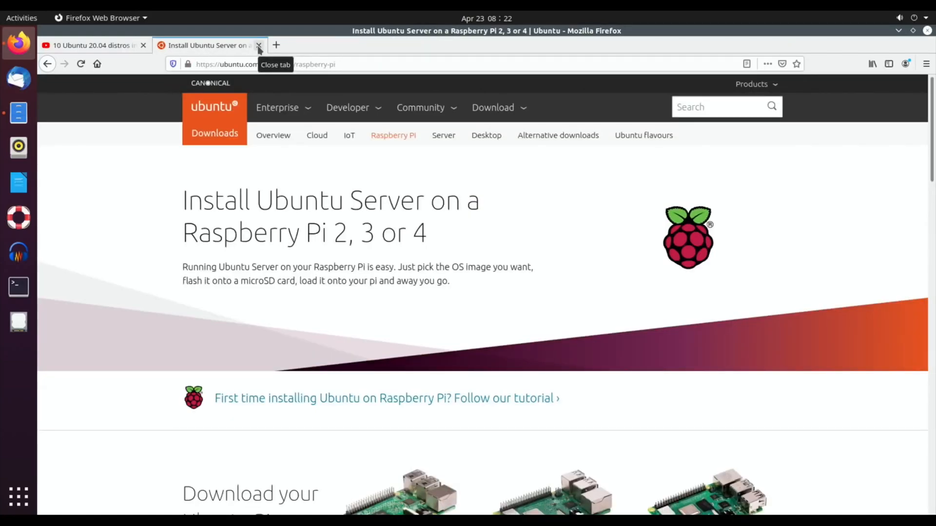
click(259, 46)
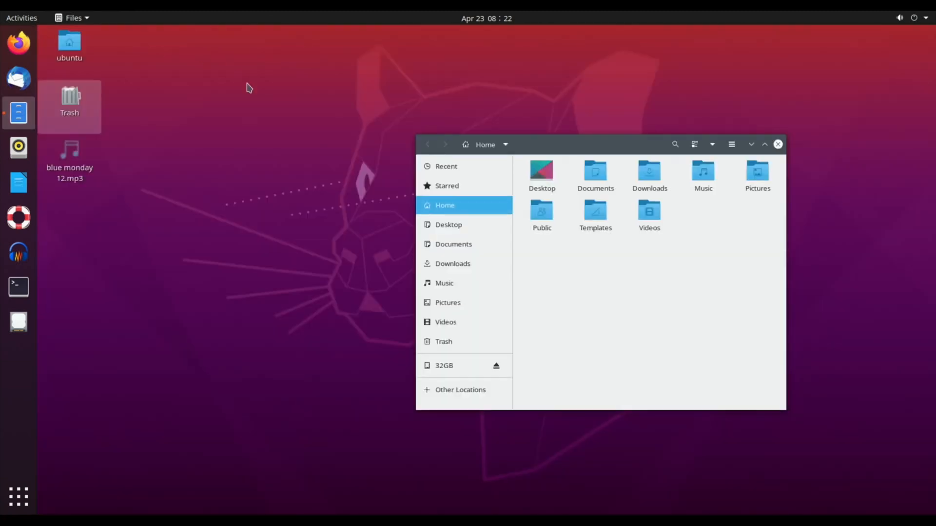
mouse_move(448, 303)
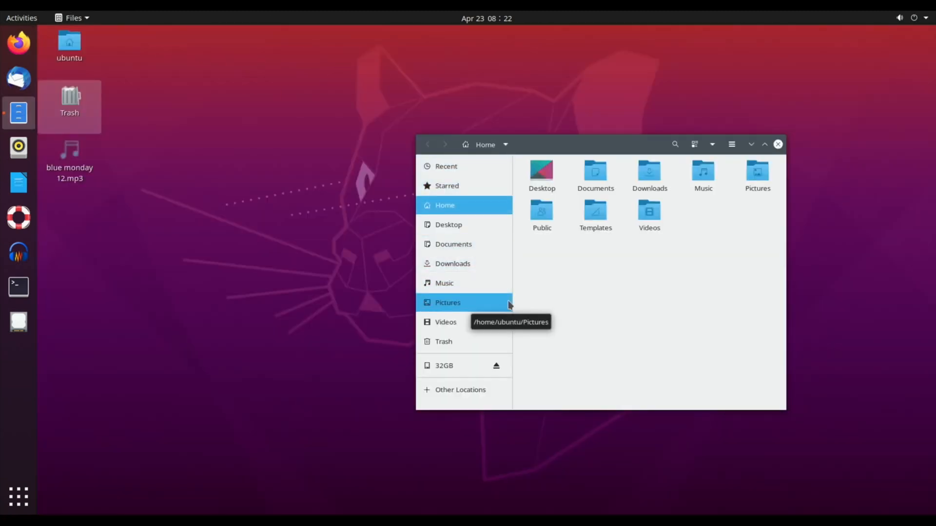
mouse_move(584, 289)
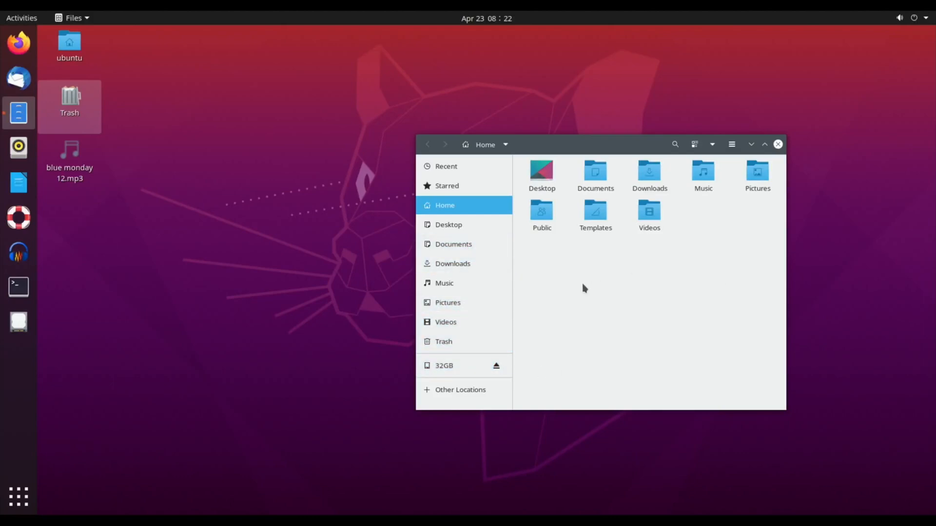
mouse_move(656, 149)
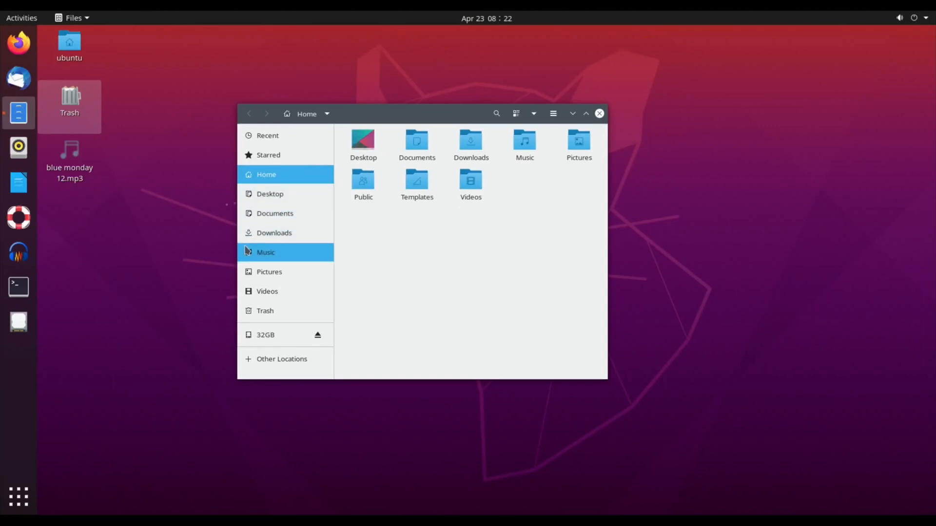
mouse_move(265, 251)
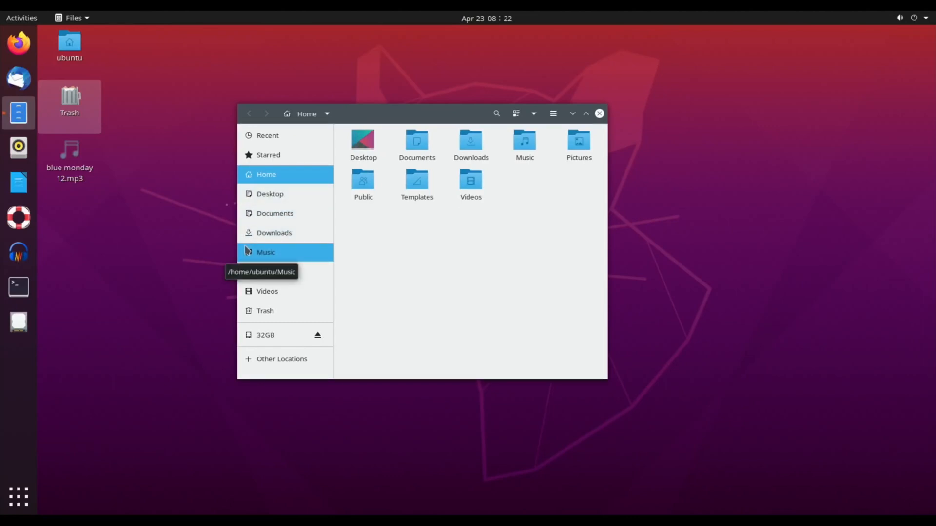